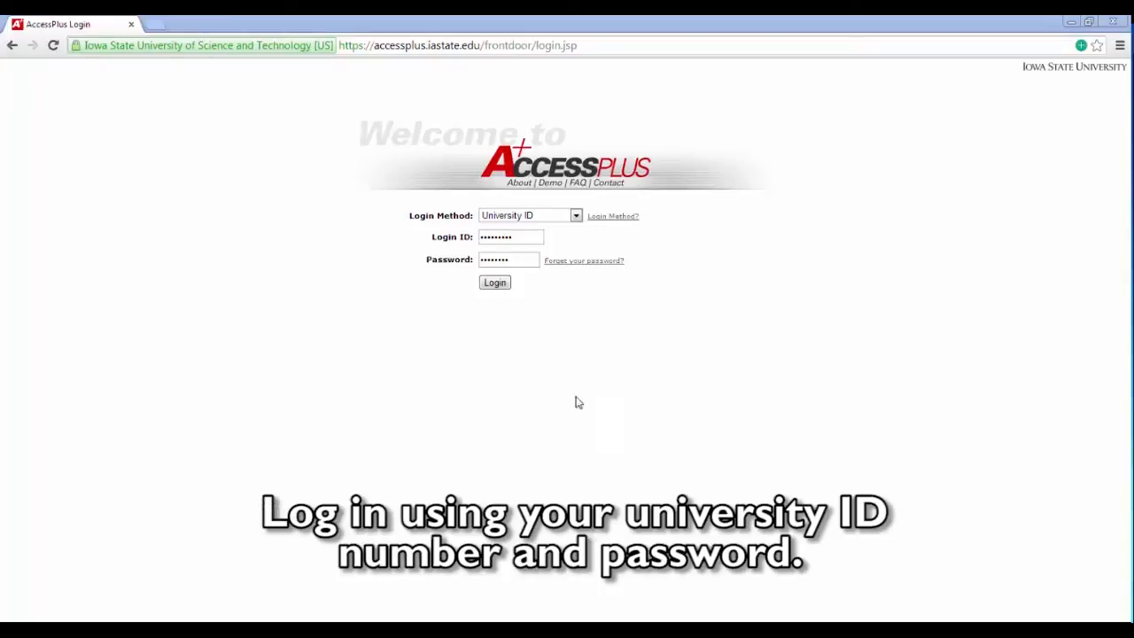
- Log in with University ID and password, then go to Student > Graduation
click(495, 281)
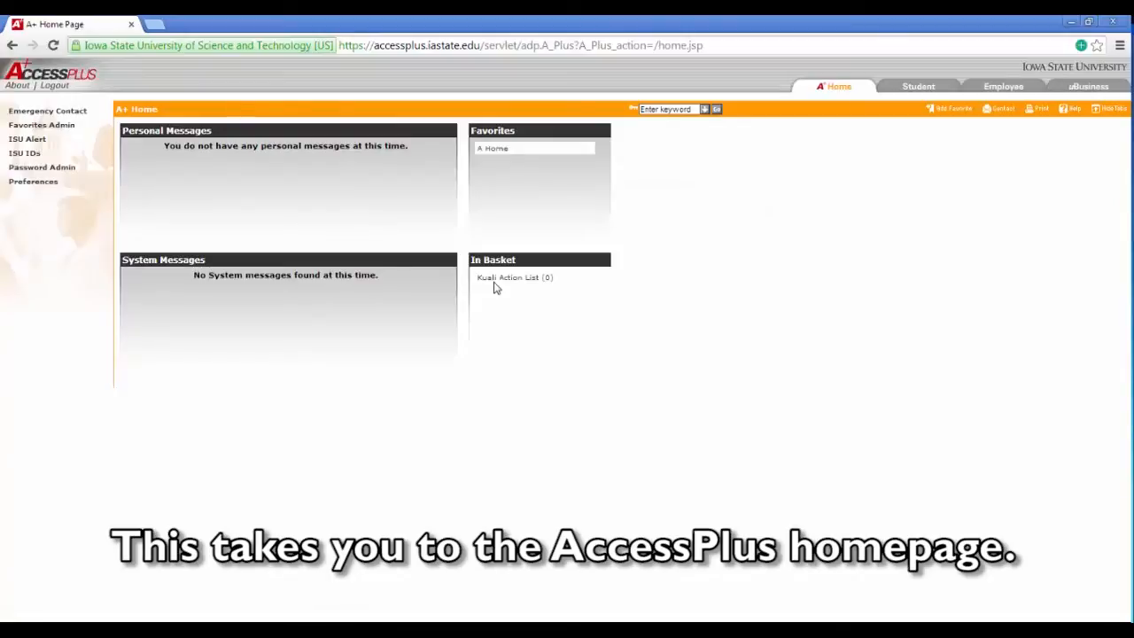
mouse_move(528, 302)
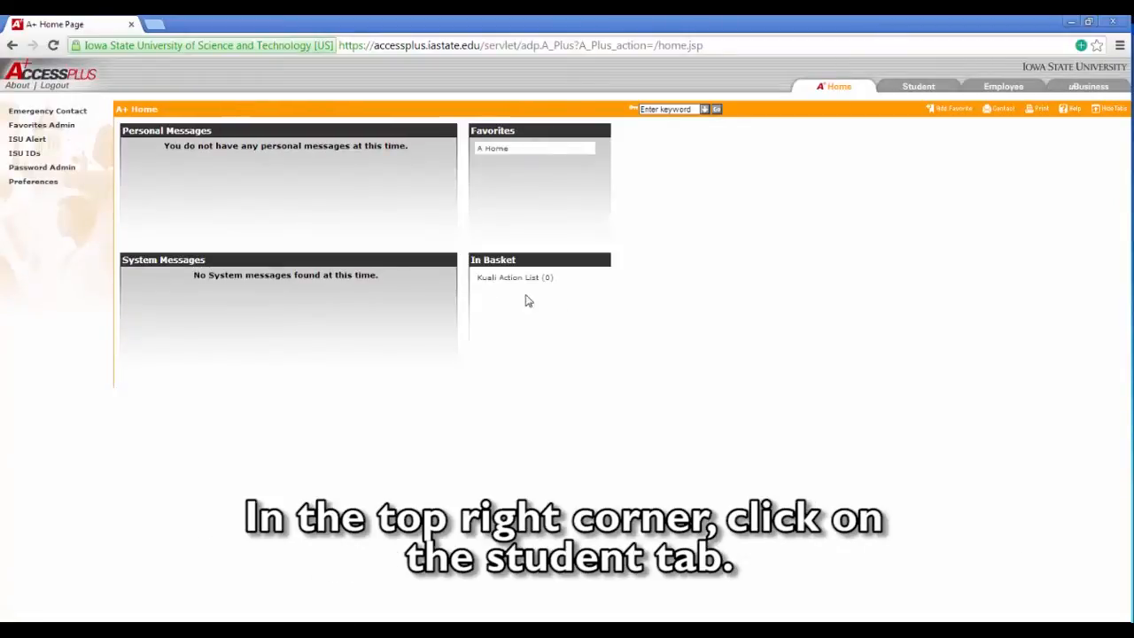
click(919, 86)
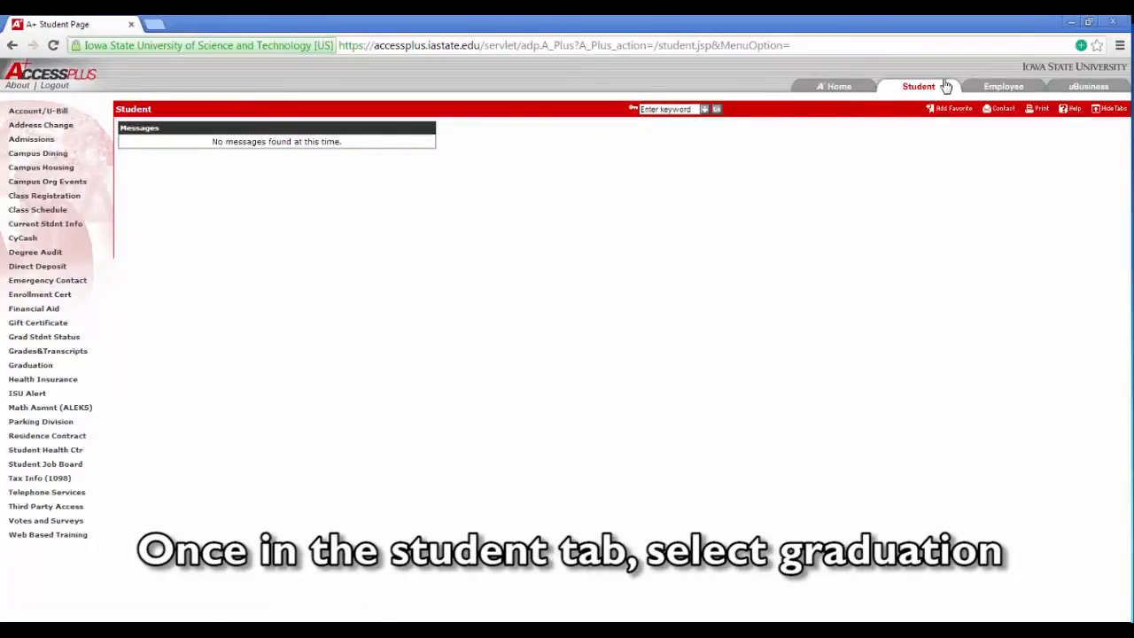
mouse_move(368, 344)
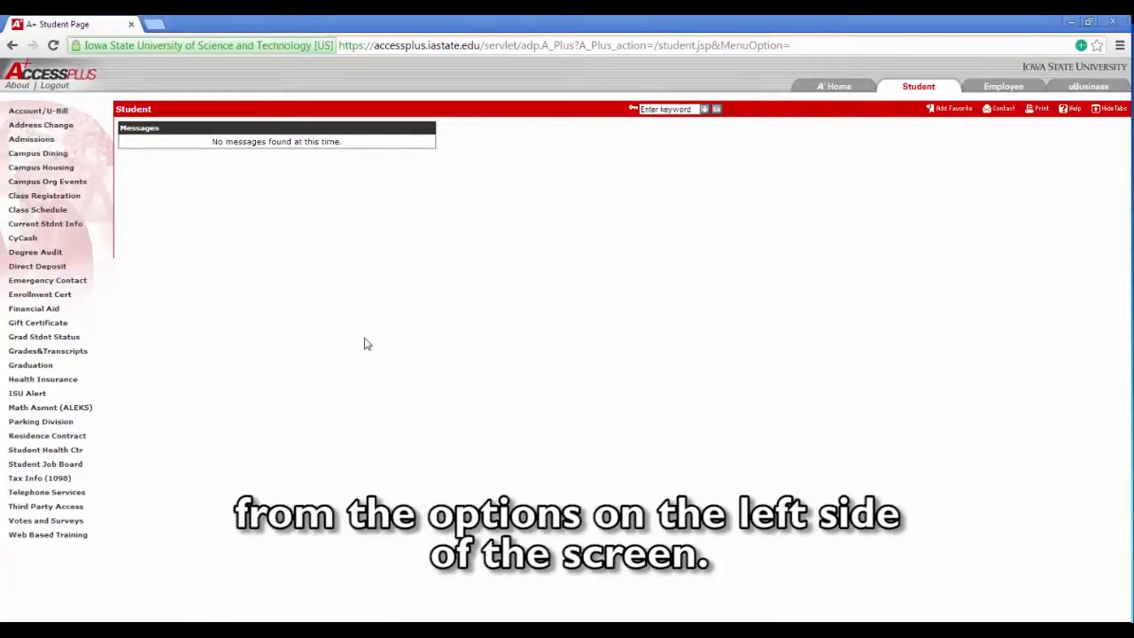
click(30, 364)
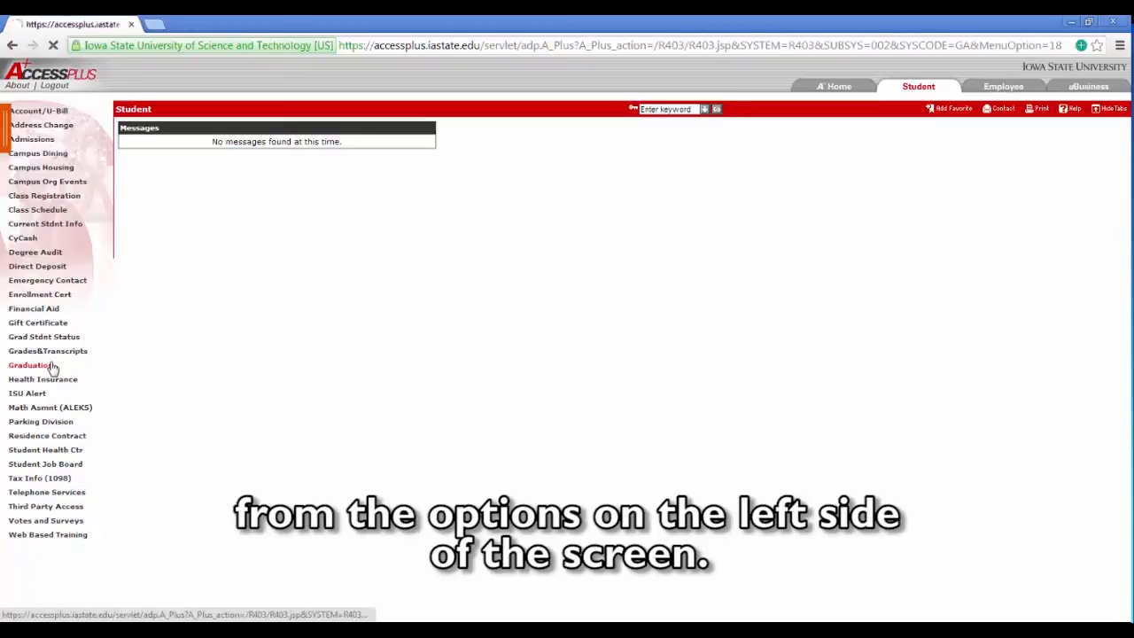
click(31, 364)
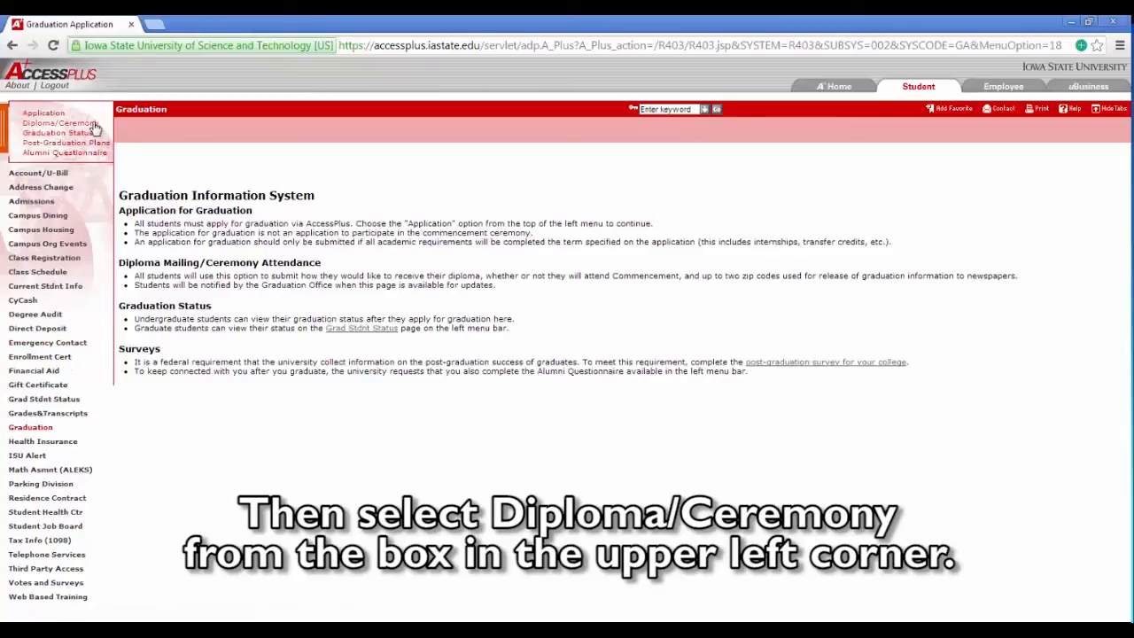
- Open Diploma/Ceremony and select the Spring 2015 Undergrad graduation record
click(61, 122)
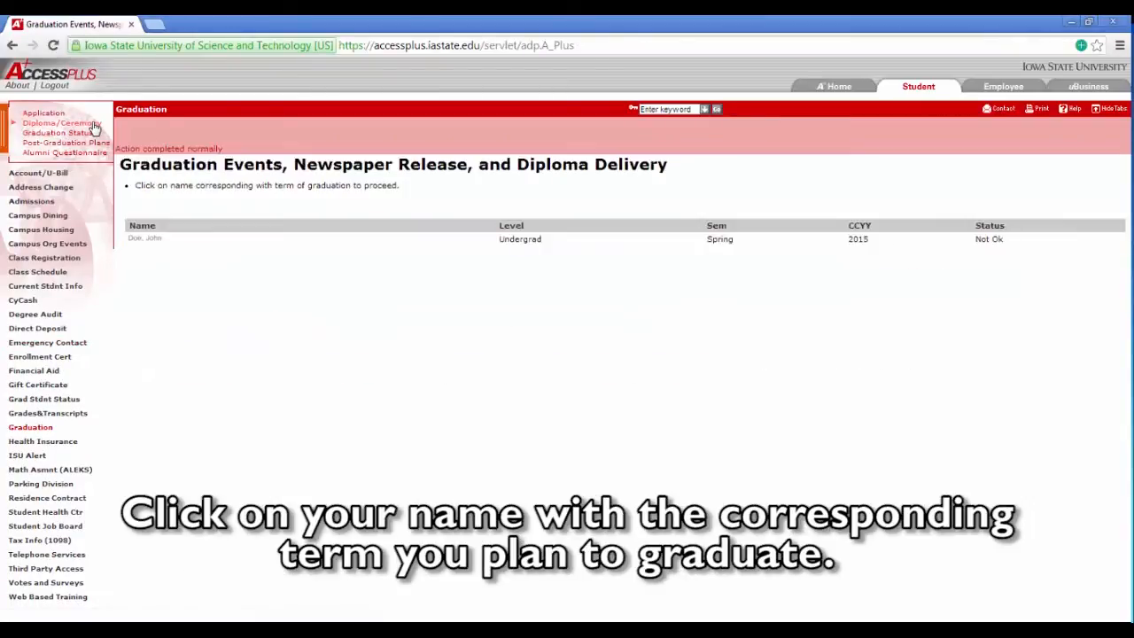
click(144, 239)
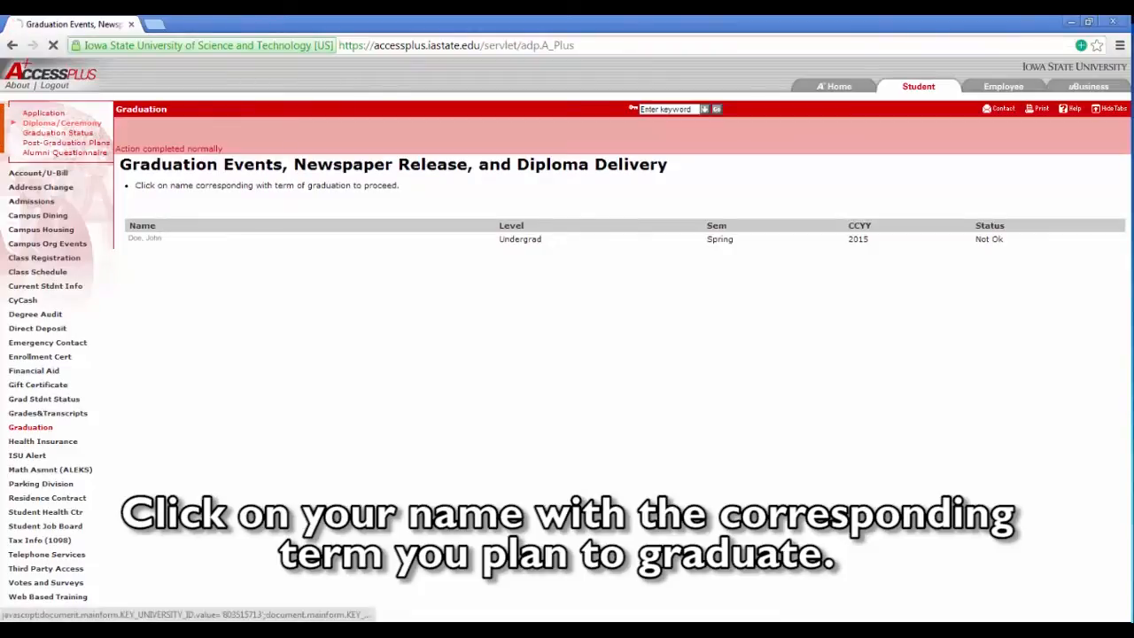
click(144, 238)
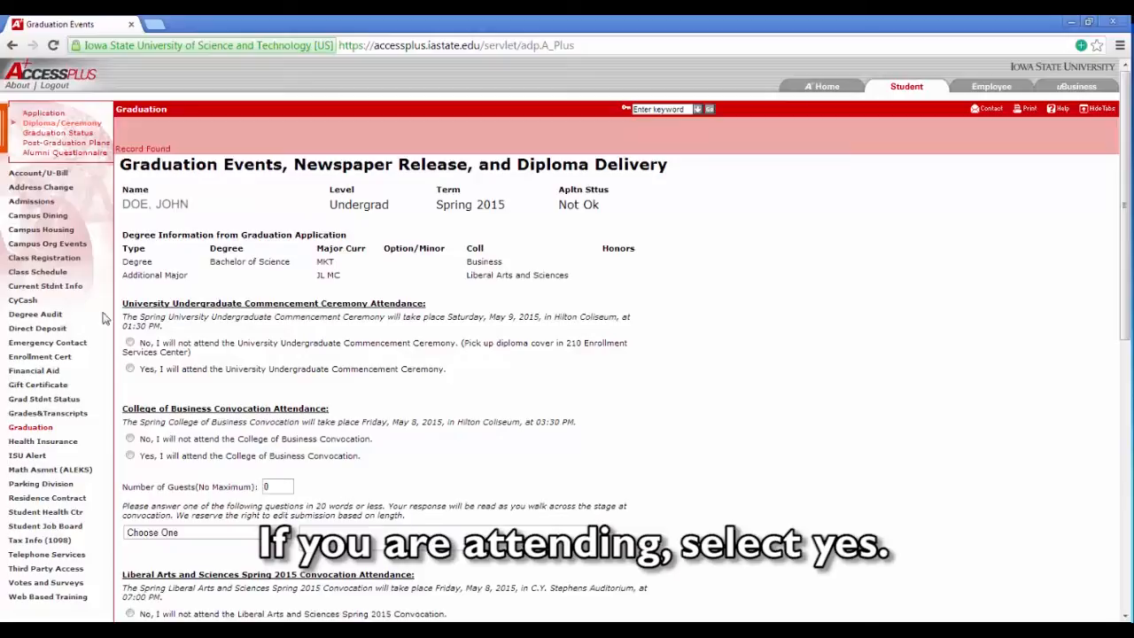
- Answer Yes for commencement and Business convocation, with 2 guests and a thank-you to mom
click(130, 368)
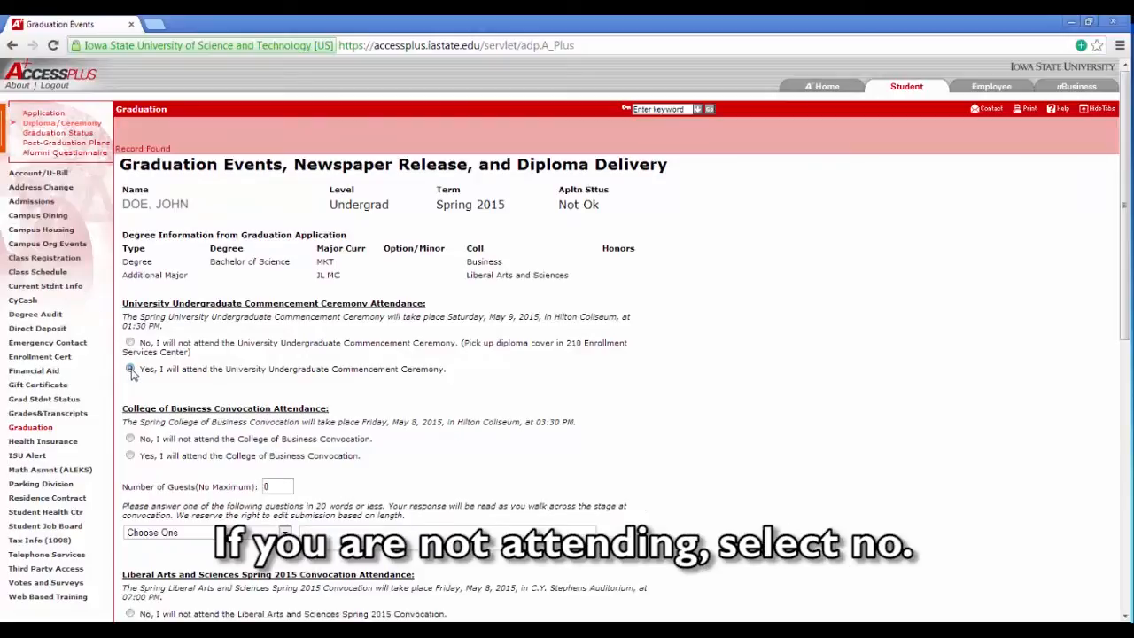
click(131, 368)
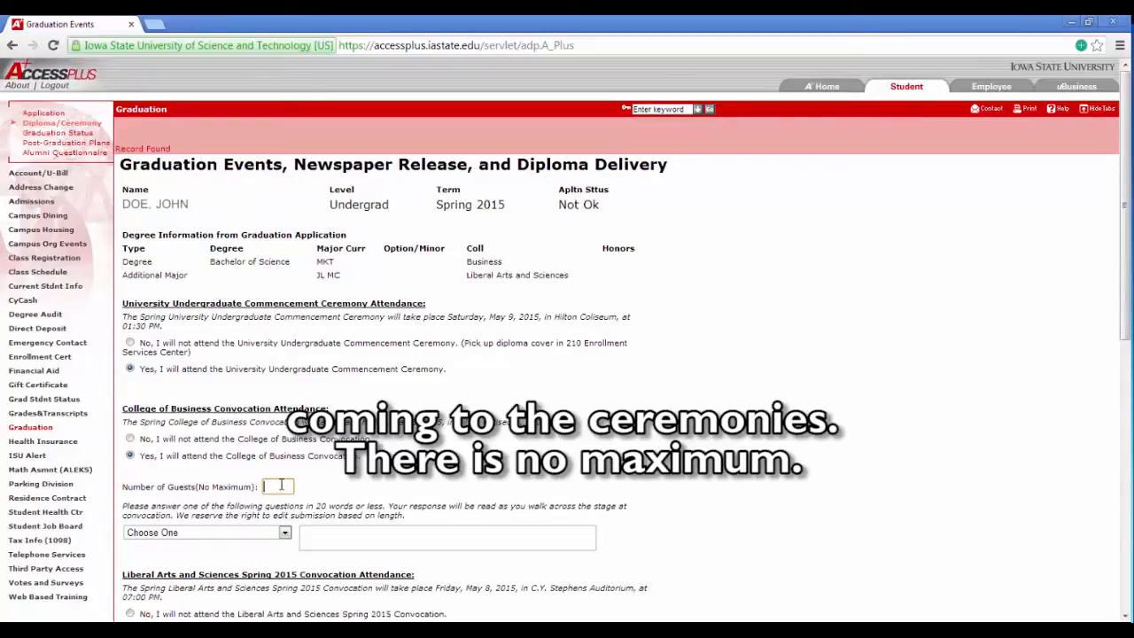
text(2)
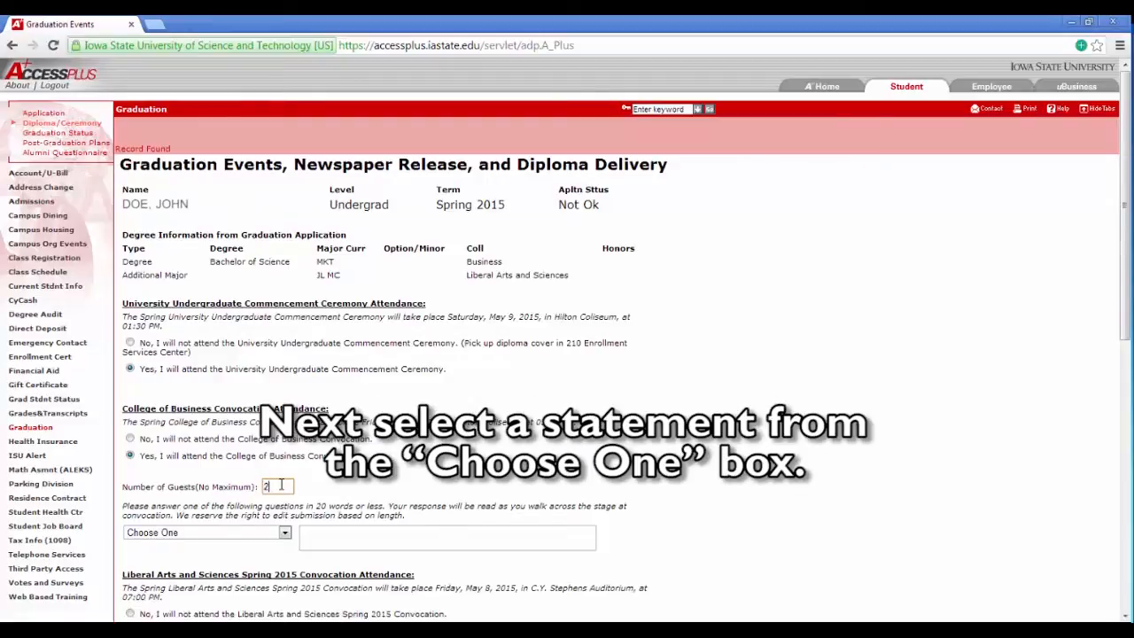
mouse_move(342, 485)
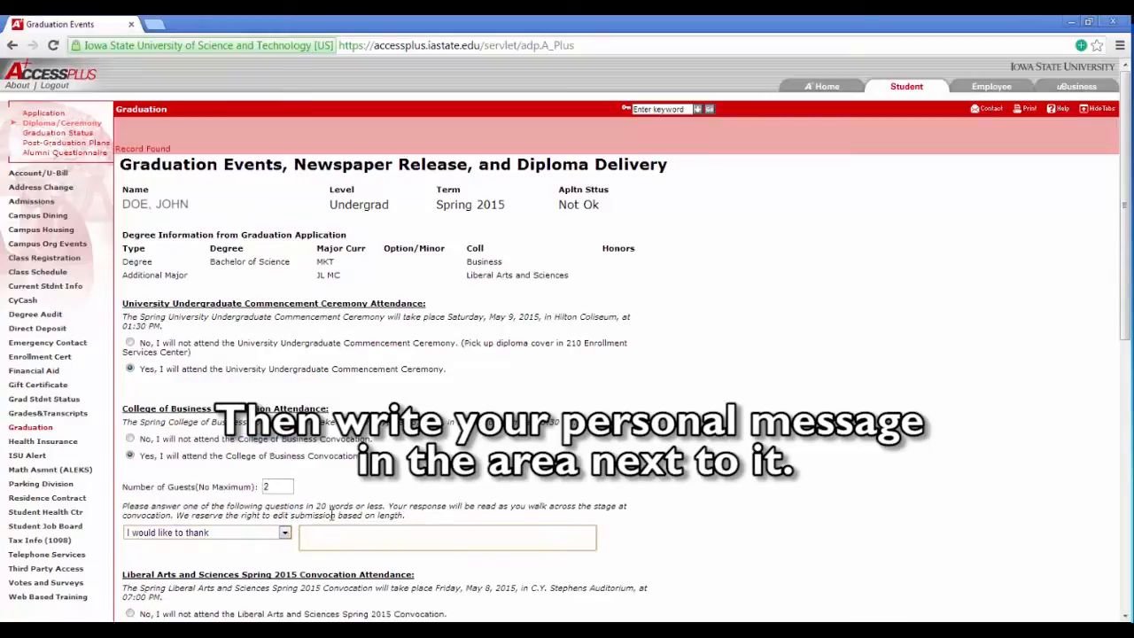
text(mom and dad.)
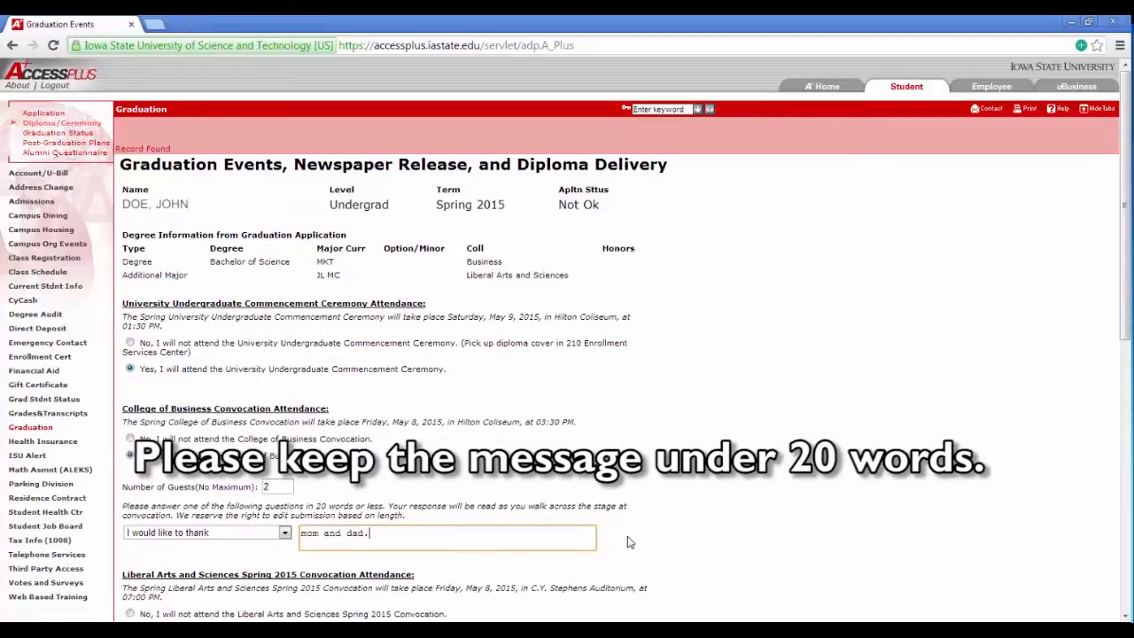
scroll(down, 3)
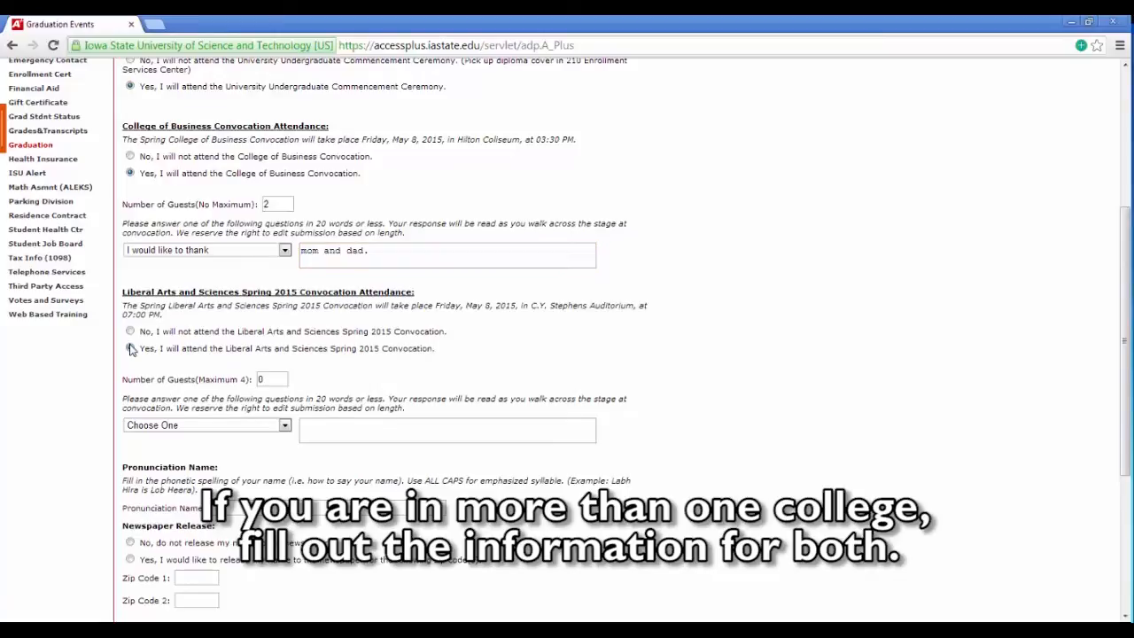
- Answer Yes for Liberal Arts and Sciences convocation, with 2 guests and 'I would like to thank' mom
click(271, 379)
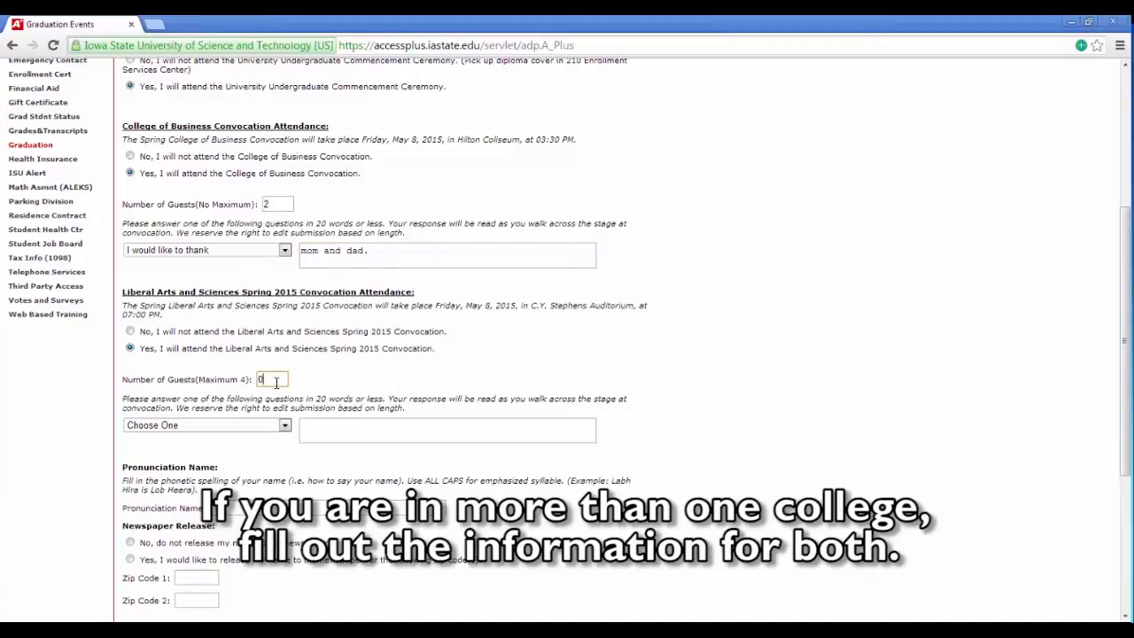
text(2)
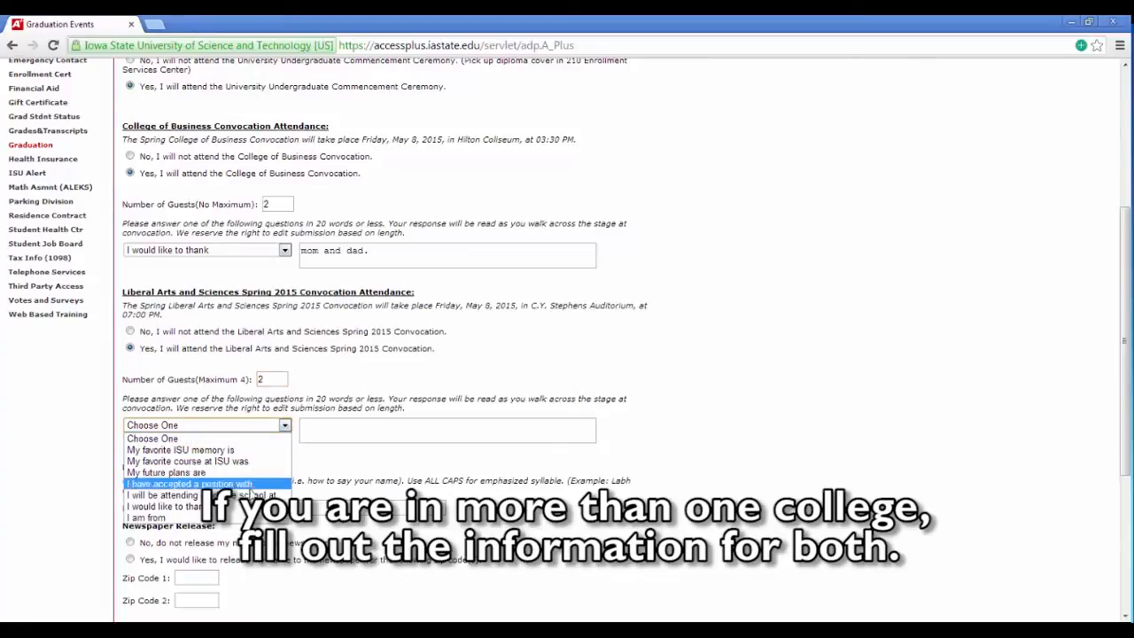
click(177, 484)
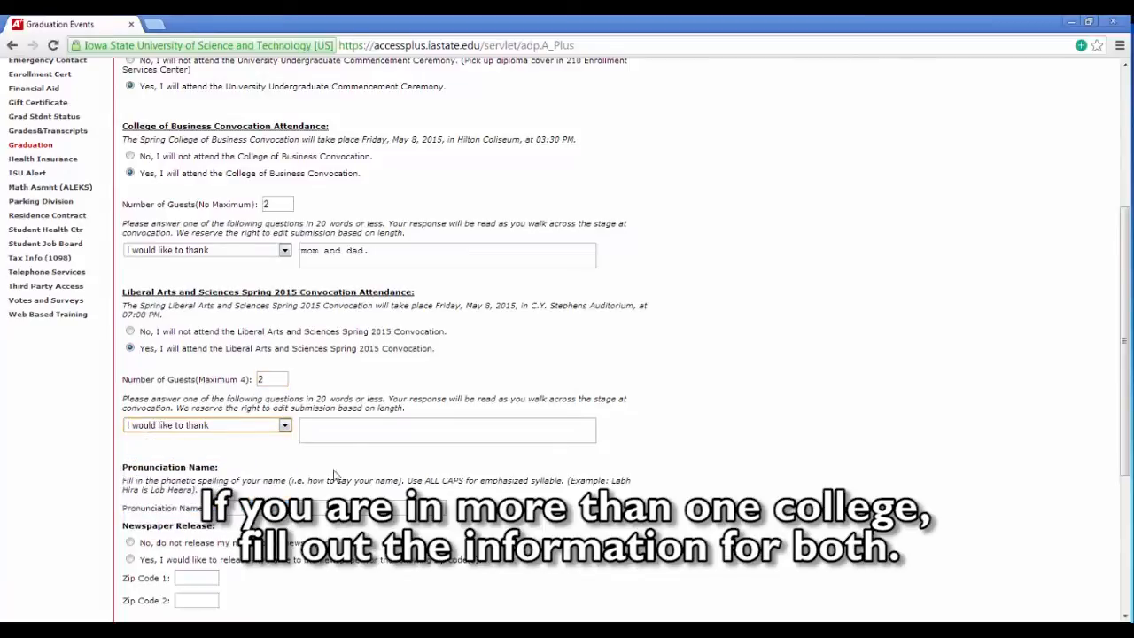
text(mom and dad.)
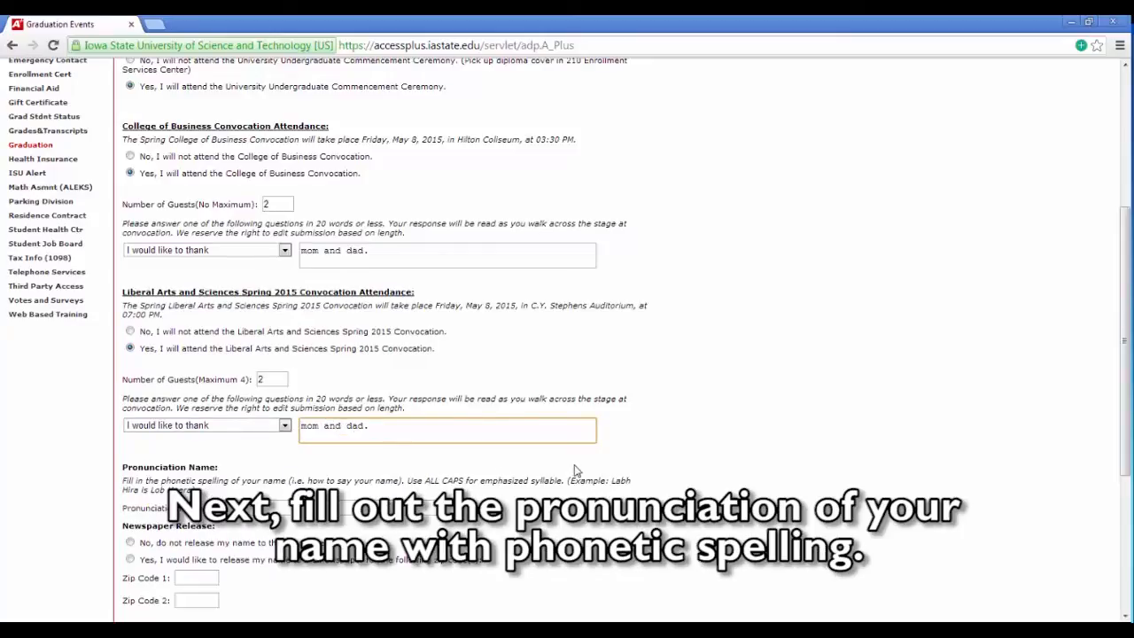
- Enter a pronunciation name starting 'Joh' and choose not to release the name to newspapers
scroll(down, 3)
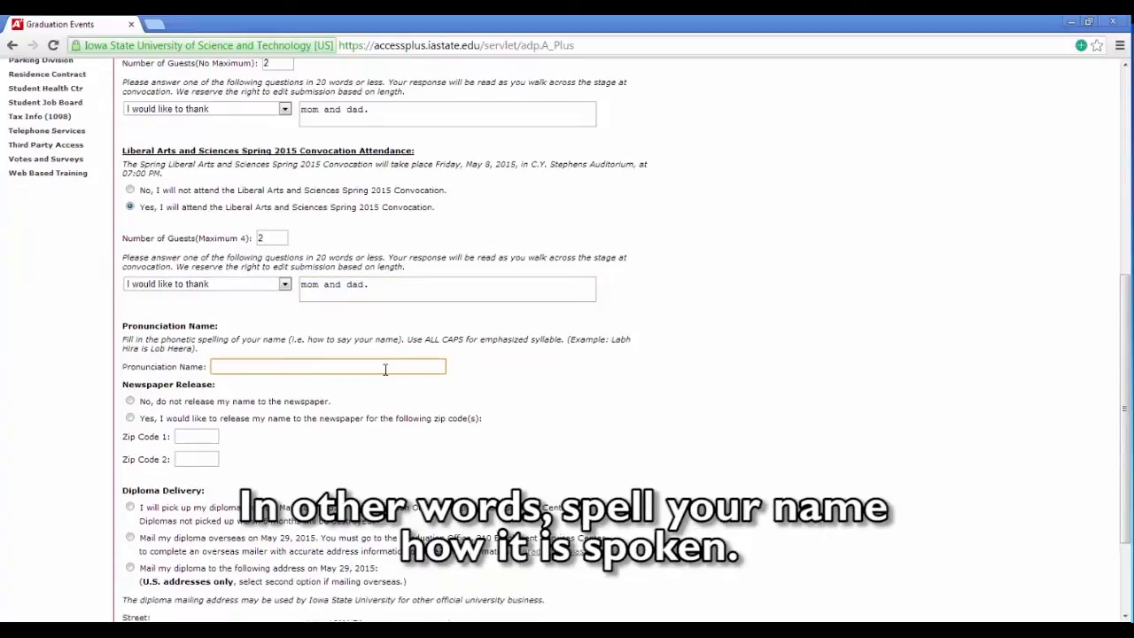
text(John Doe)
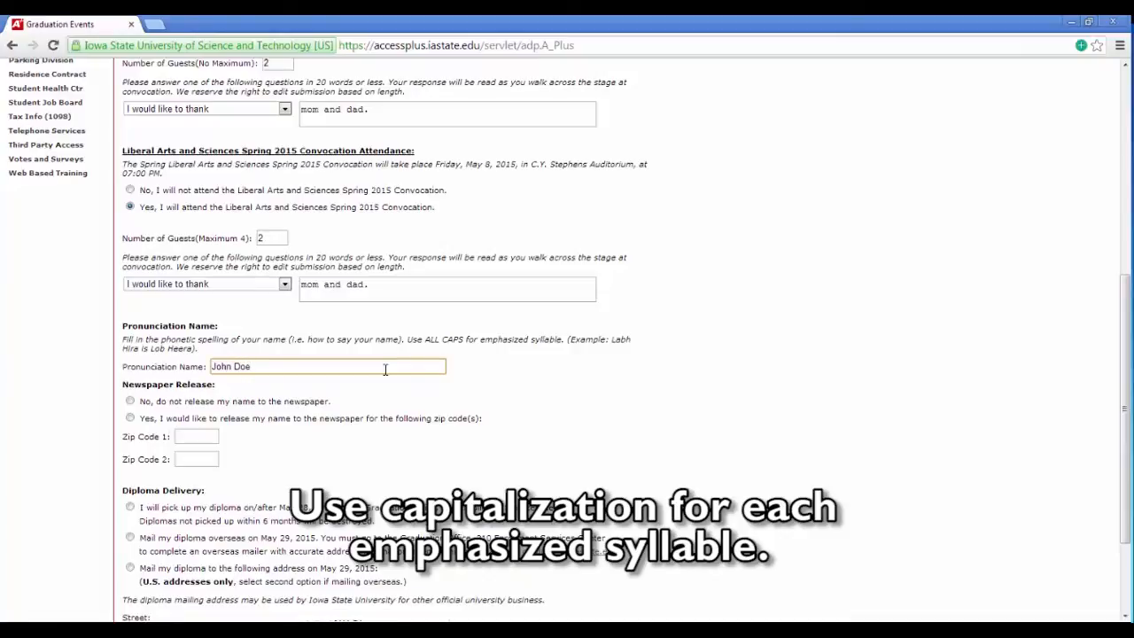
click(354, 366)
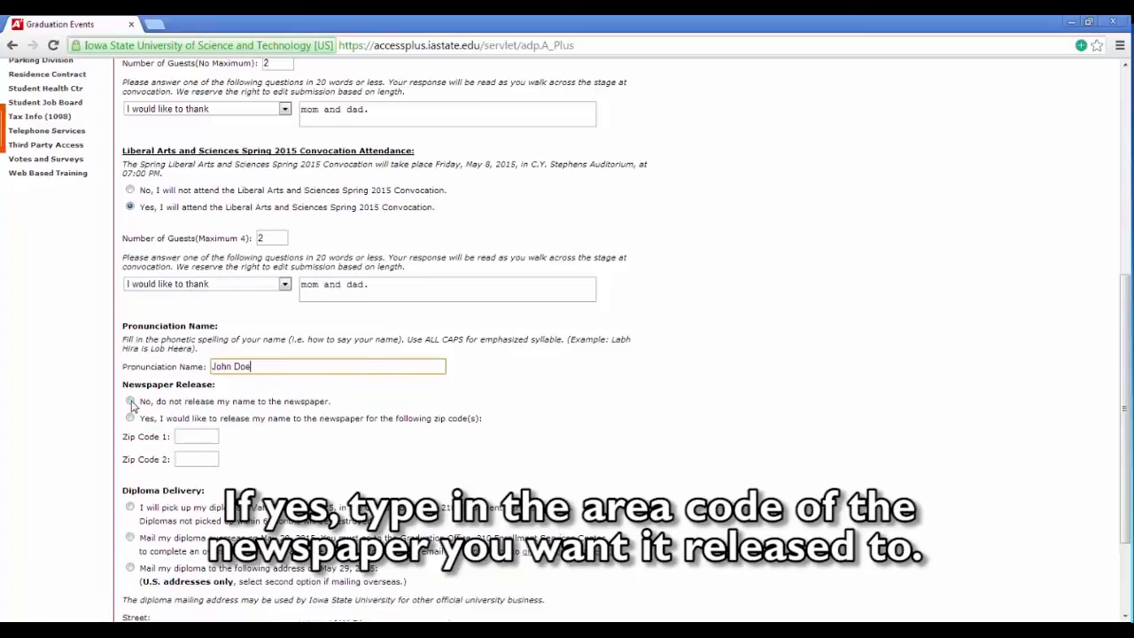
click(130, 401)
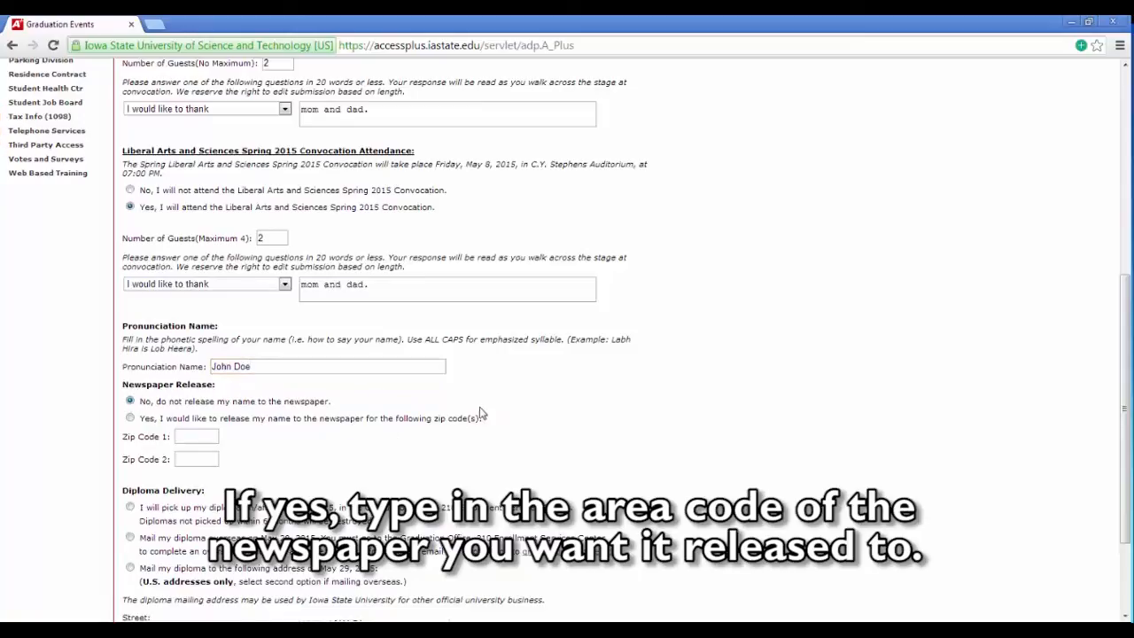
- Set diploma delivery to pick-up at the Graduation Office and submit the changes
scroll(down, 3)
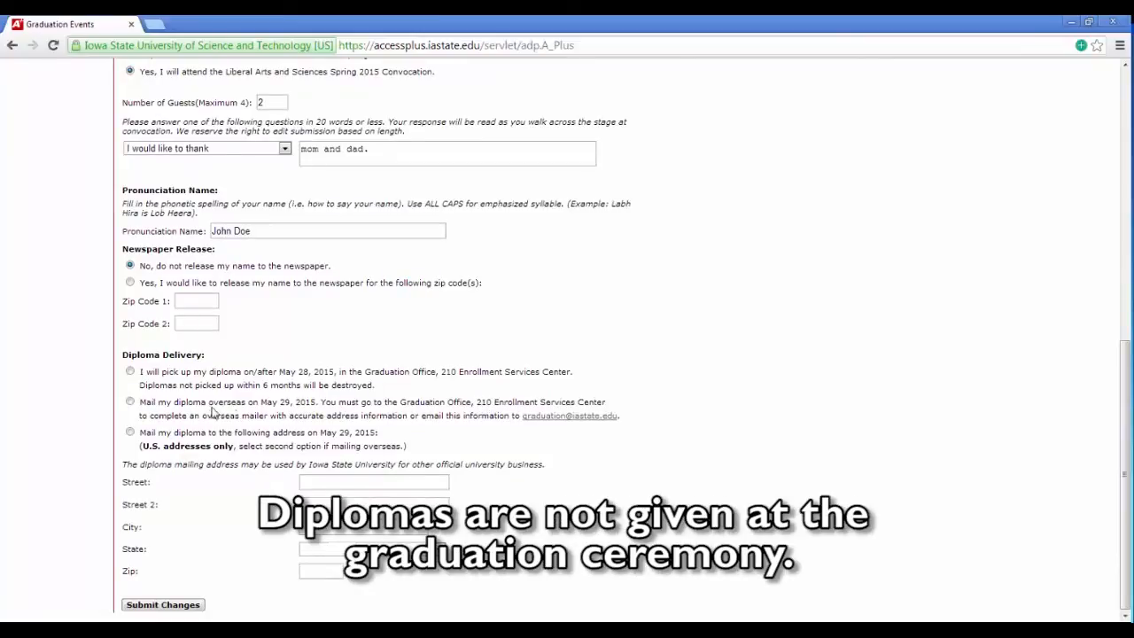
click(130, 371)
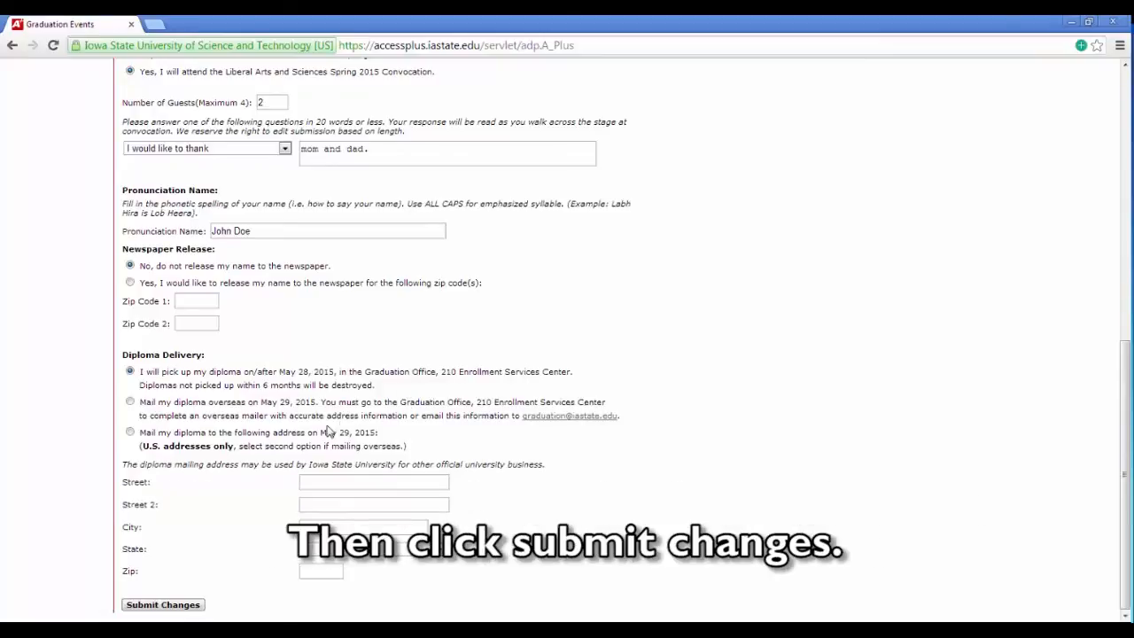
click(162, 604)
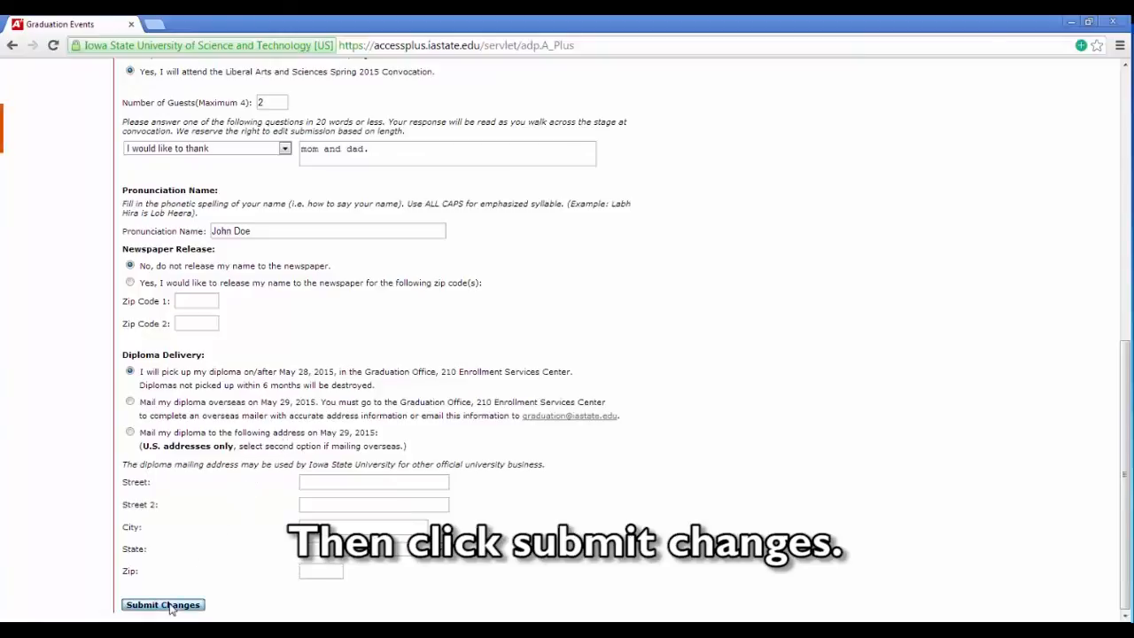
click(162, 605)
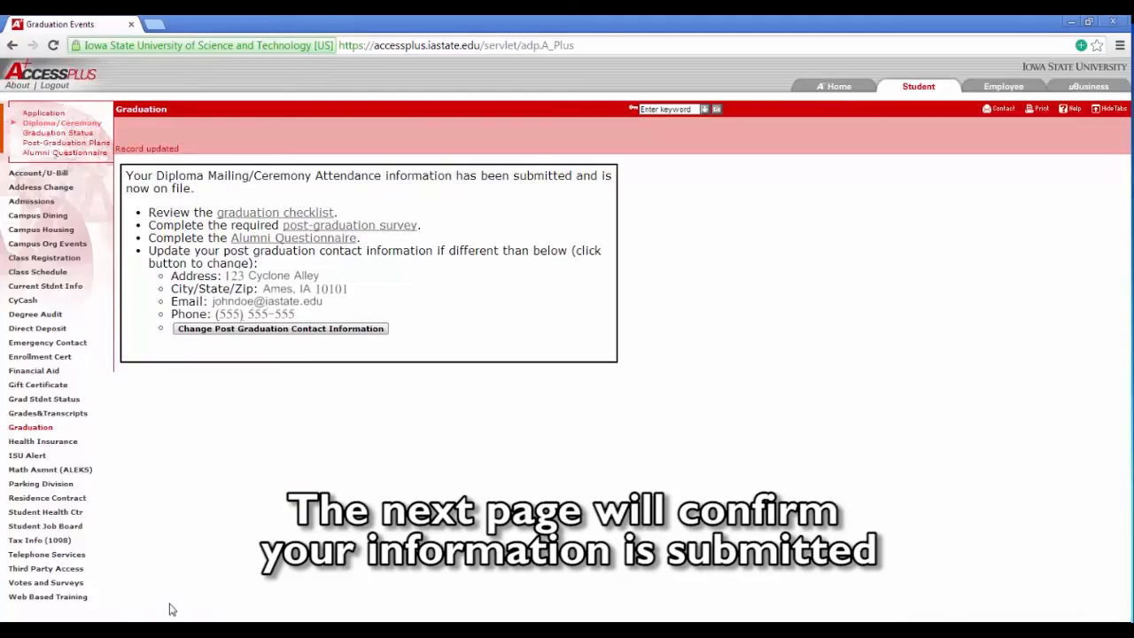